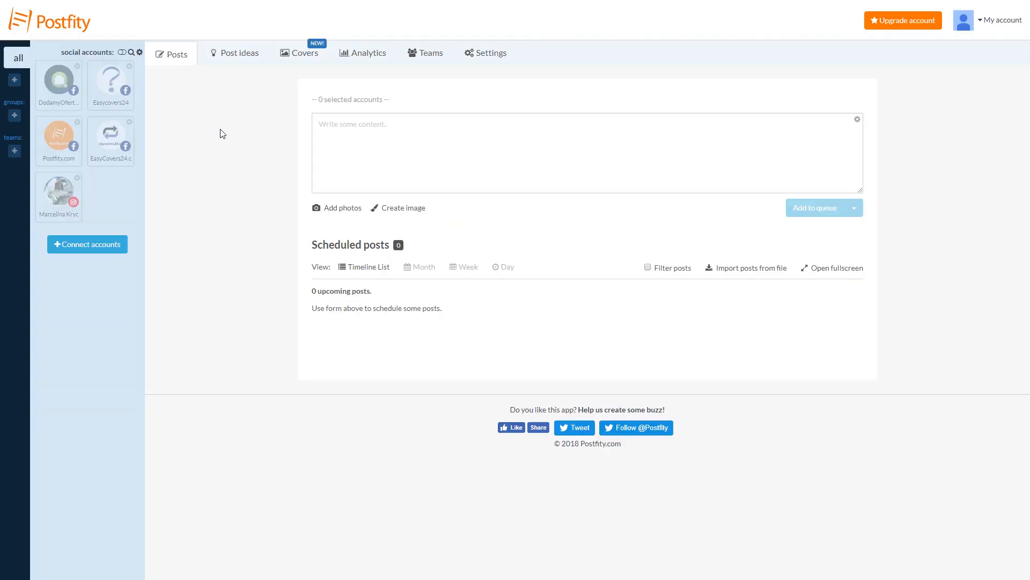
Compose an Easycovers24 post announcing the YouTube tutorial, letting its link shorten to pos.li
left_click(111, 83)
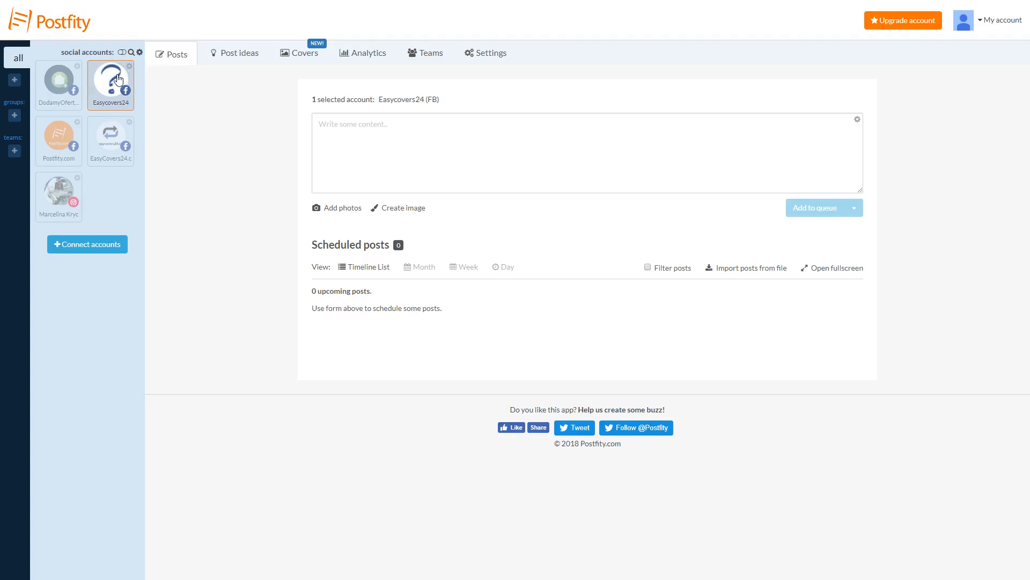
left_click(344, 124)
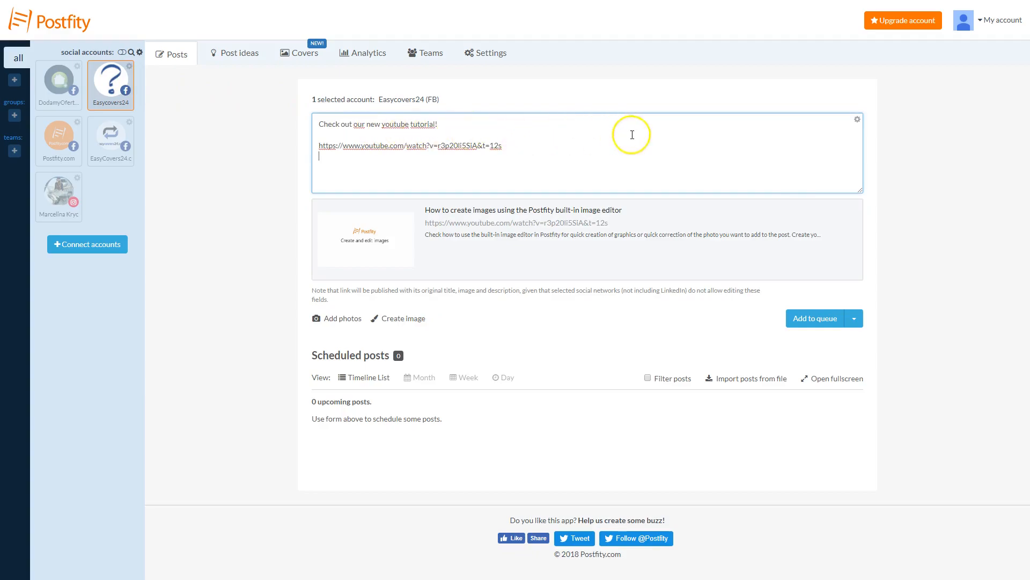
left_click(409, 145)
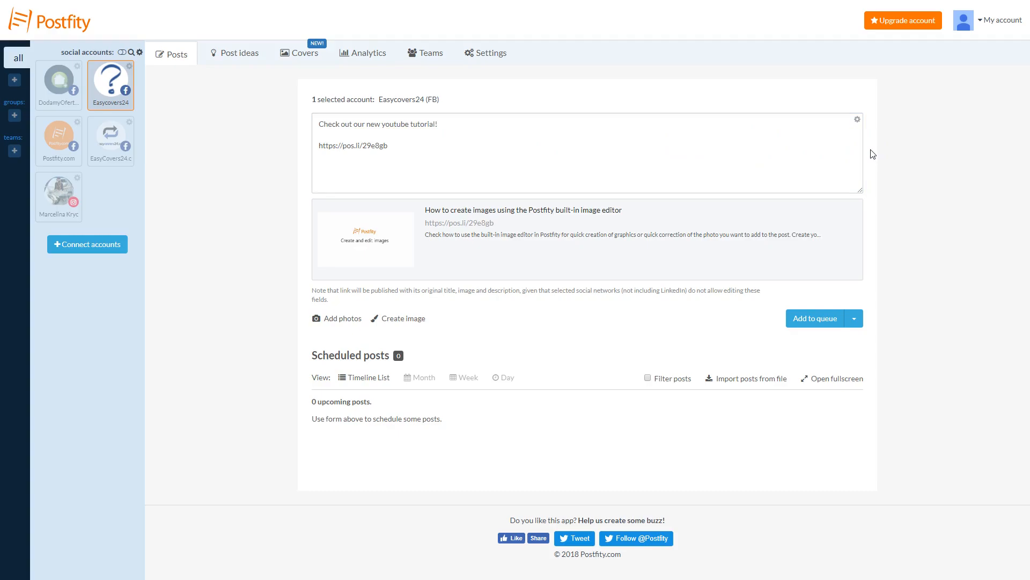
mouse_move(856, 121)
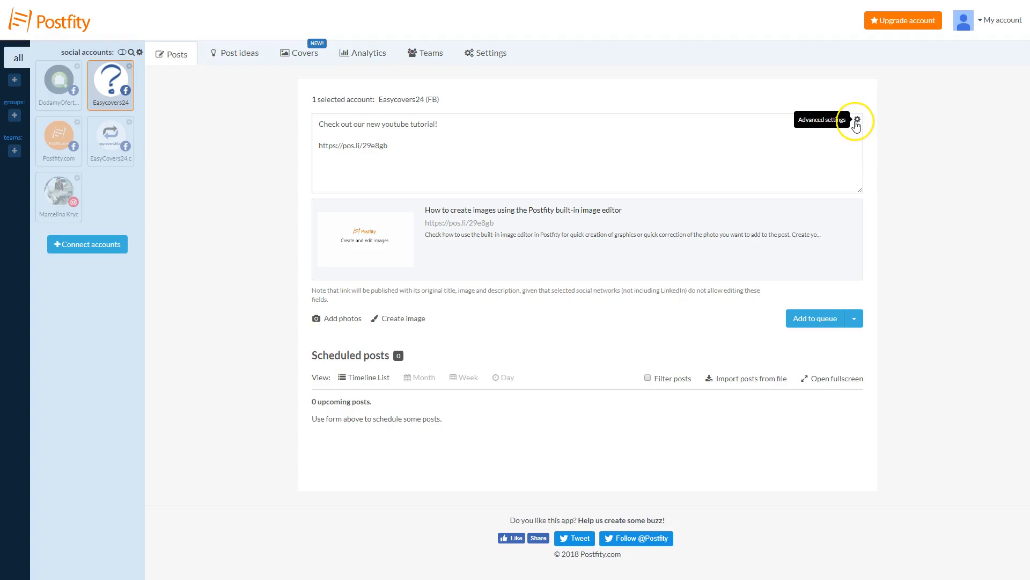
Uncheck Short Links Enabled in this post's advanced settings so the full YouTube link shows
left_click(857, 121)
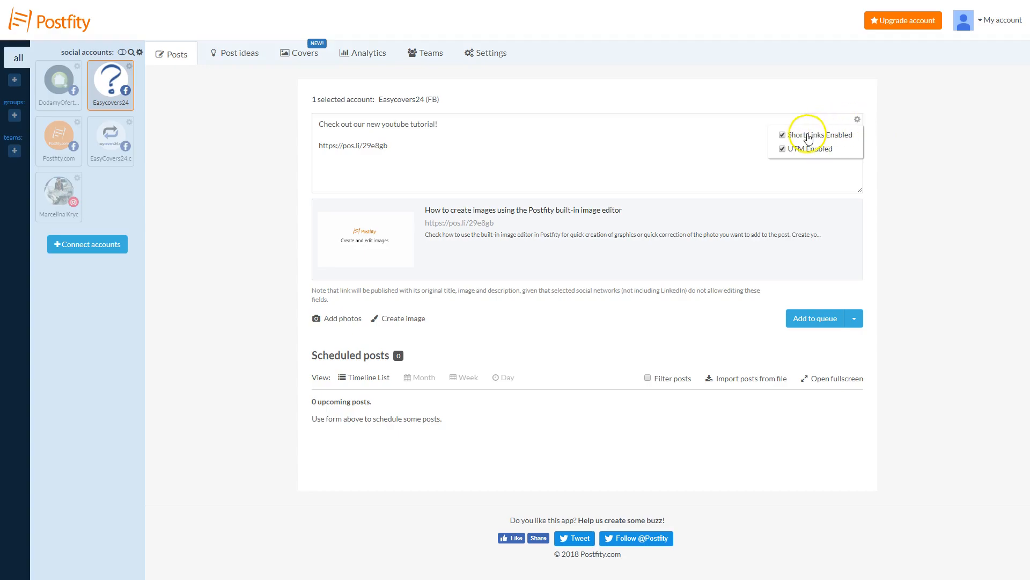
left_click(782, 135)
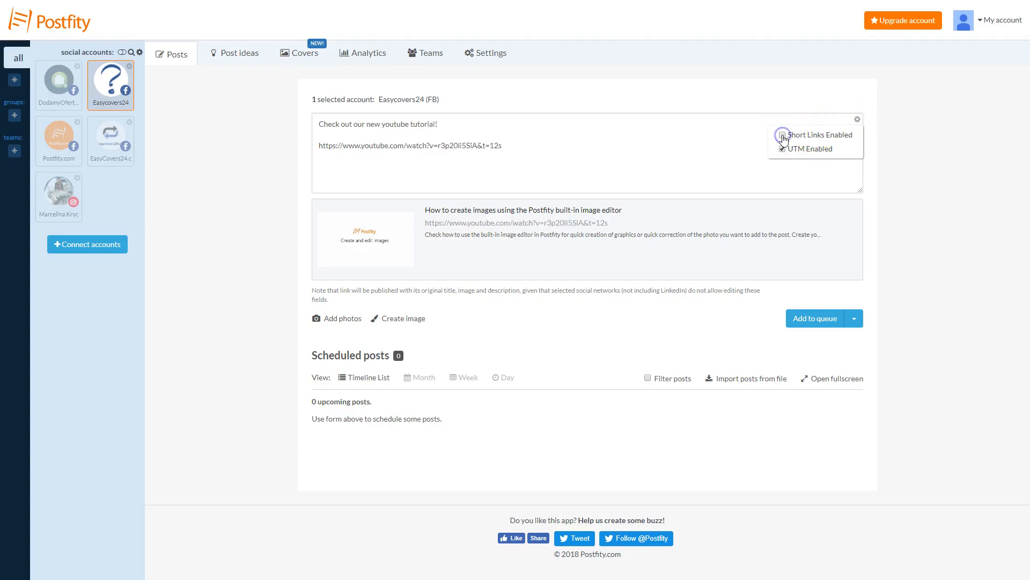
left_click(784, 148)
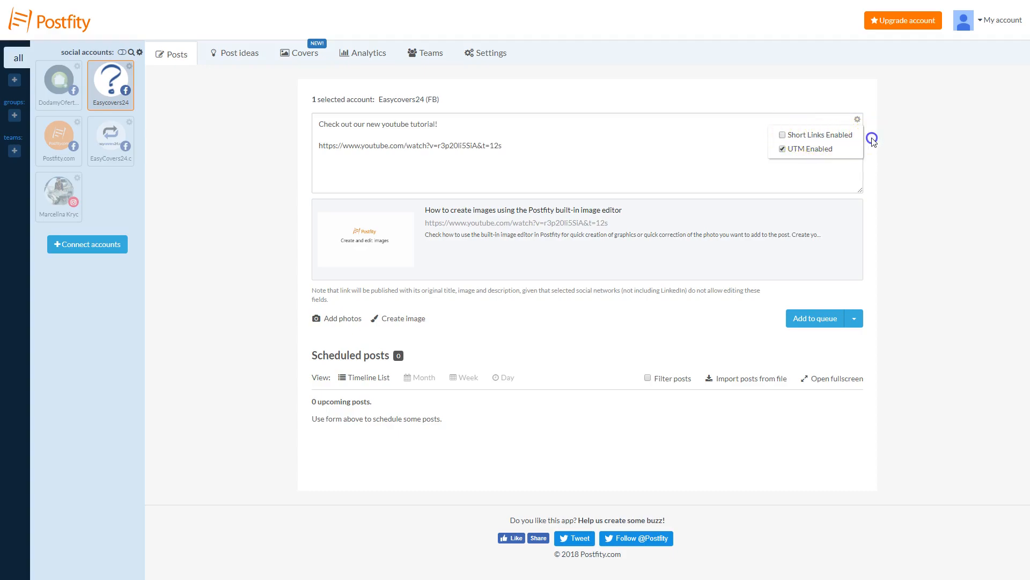
left_click(872, 140)
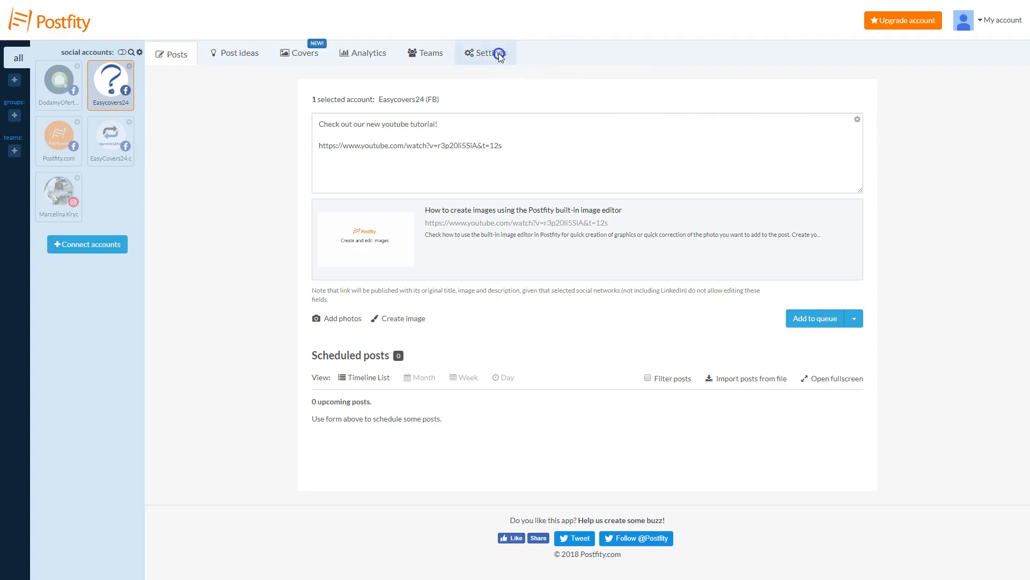
Uncheck 'Shortlinks enabled' under Global settings and save
left_click(485, 54)
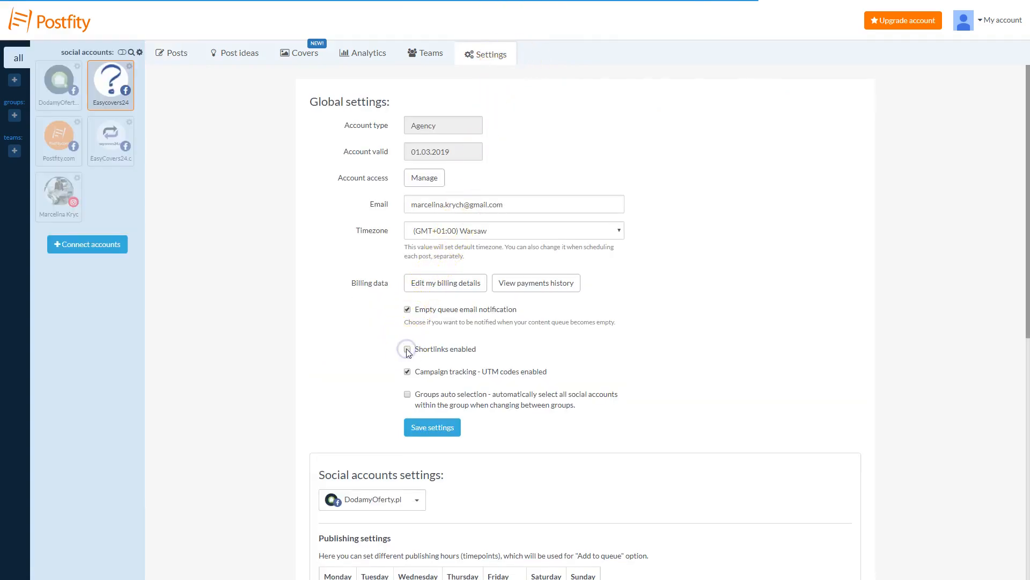
left_click(408, 349)
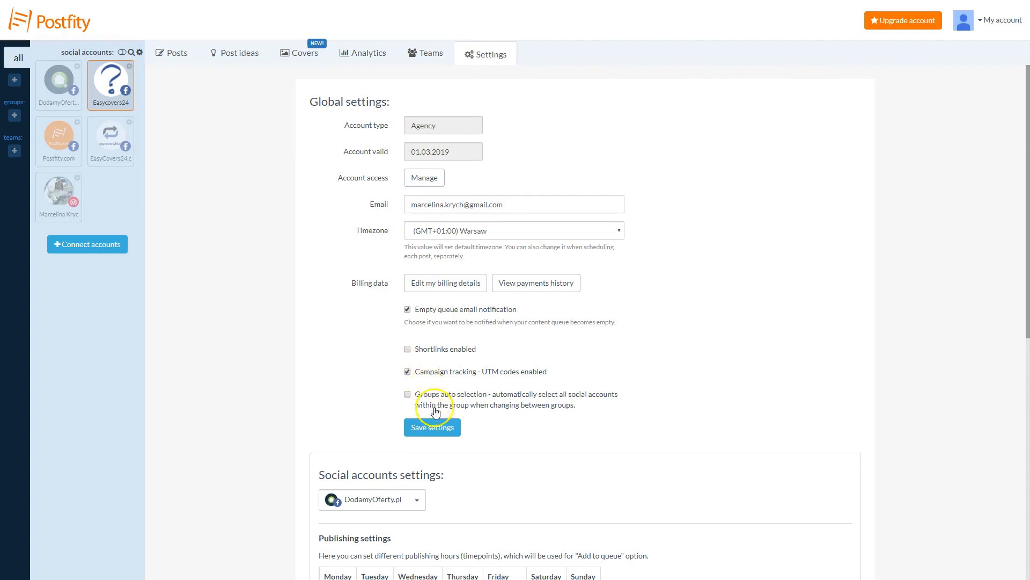
left_click(433, 427)
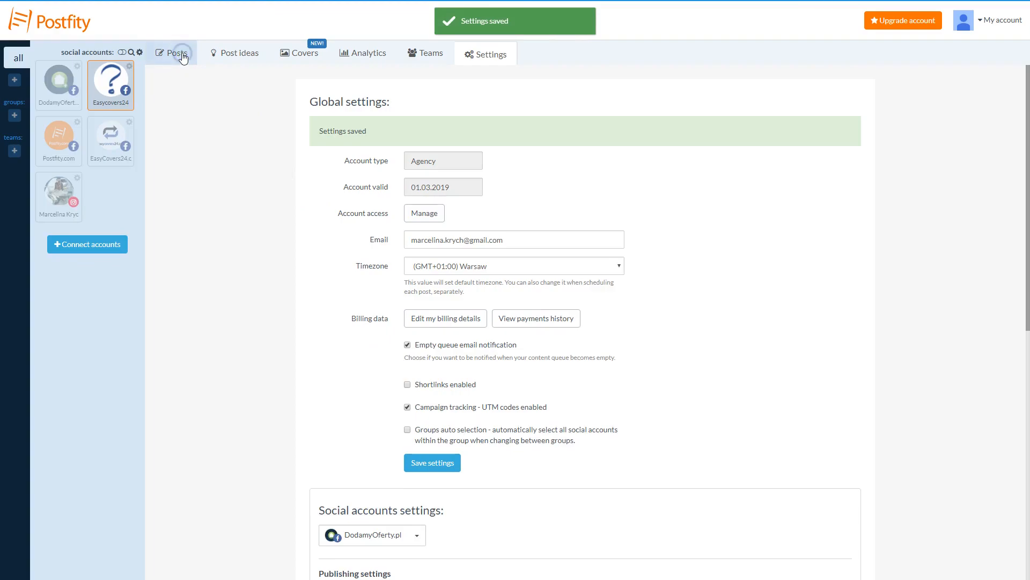
Return to Posts and check the post's full-length YouTube link
left_click(177, 53)
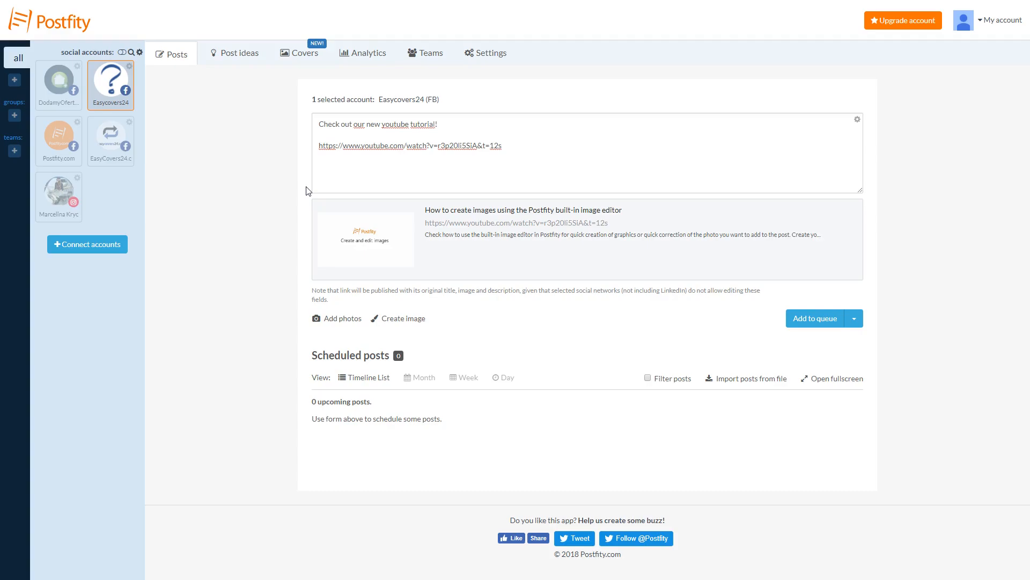
mouse_move(630, 154)
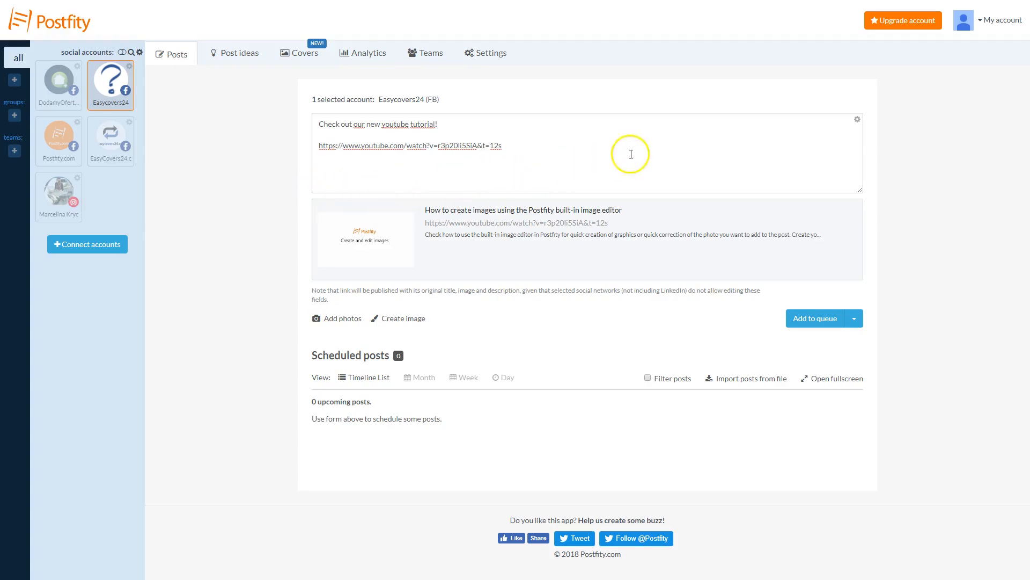
left_click(856, 121)
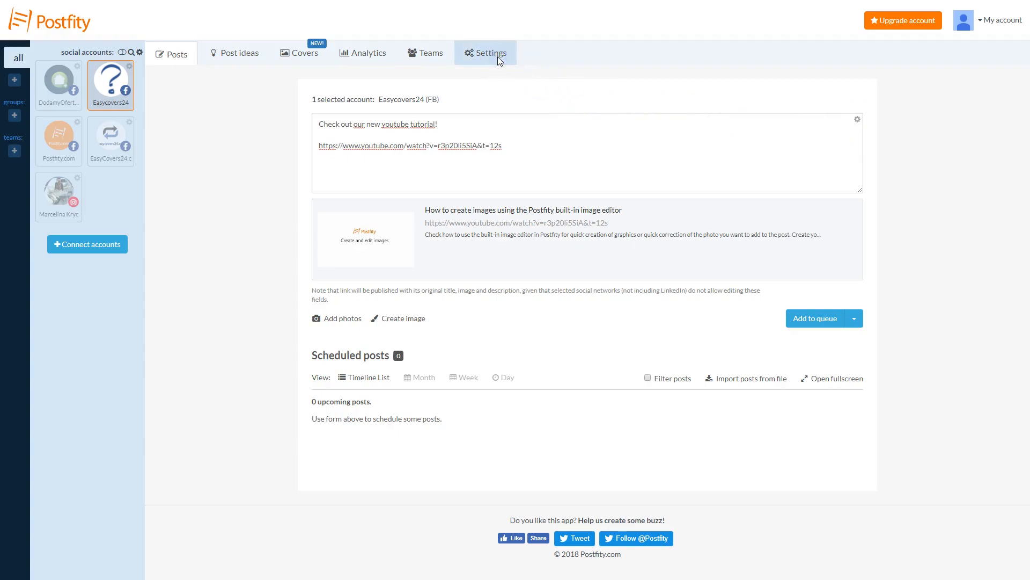
Uncheck 'Campaign tracking - UTM codes enabled' in Global settings and save
left_click(486, 54)
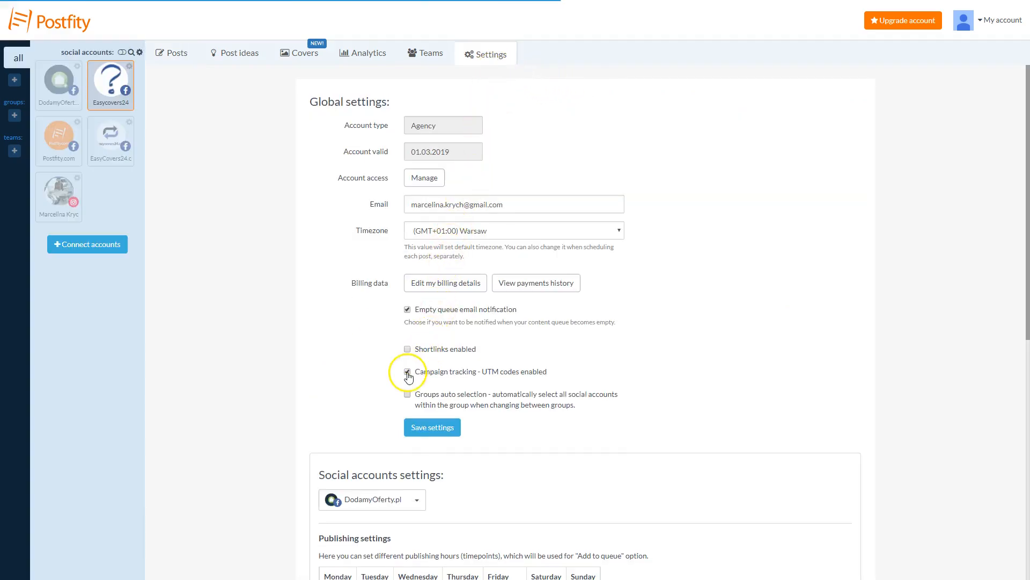
left_click(408, 372)
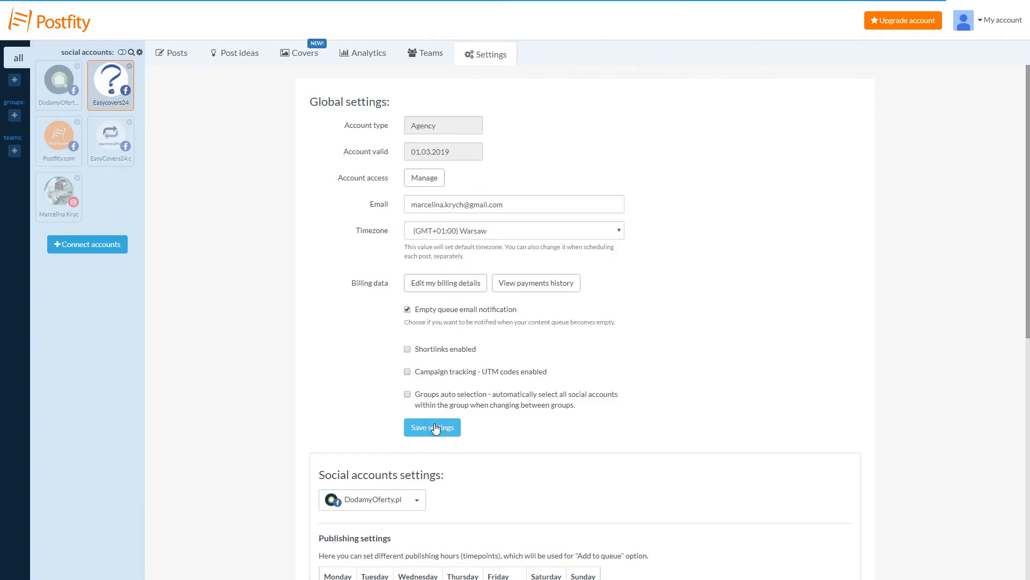
left_click(431, 427)
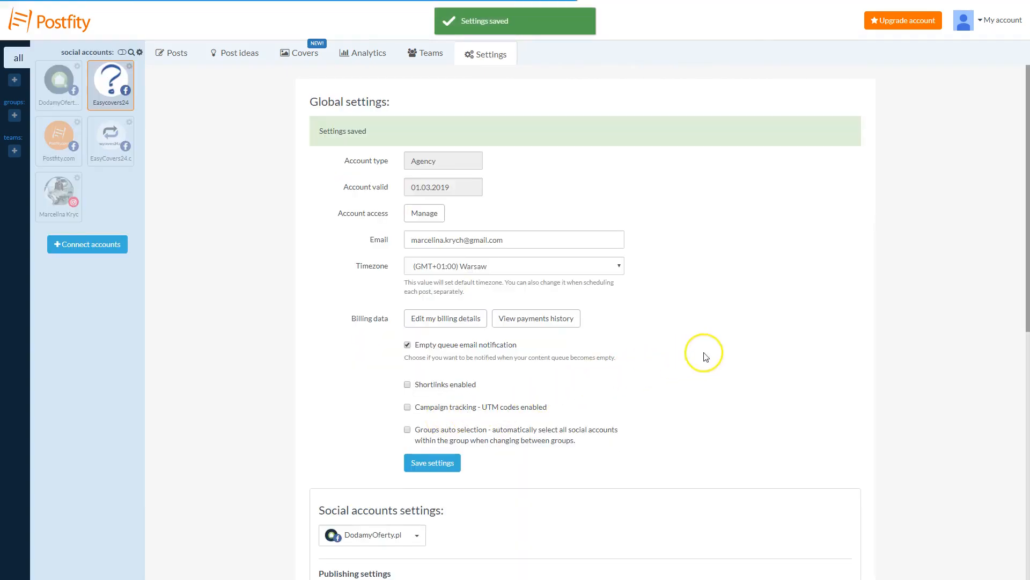
Choose Easycovers24 in Social accounts settings and reach its UTM links fields
scroll("down", 3)
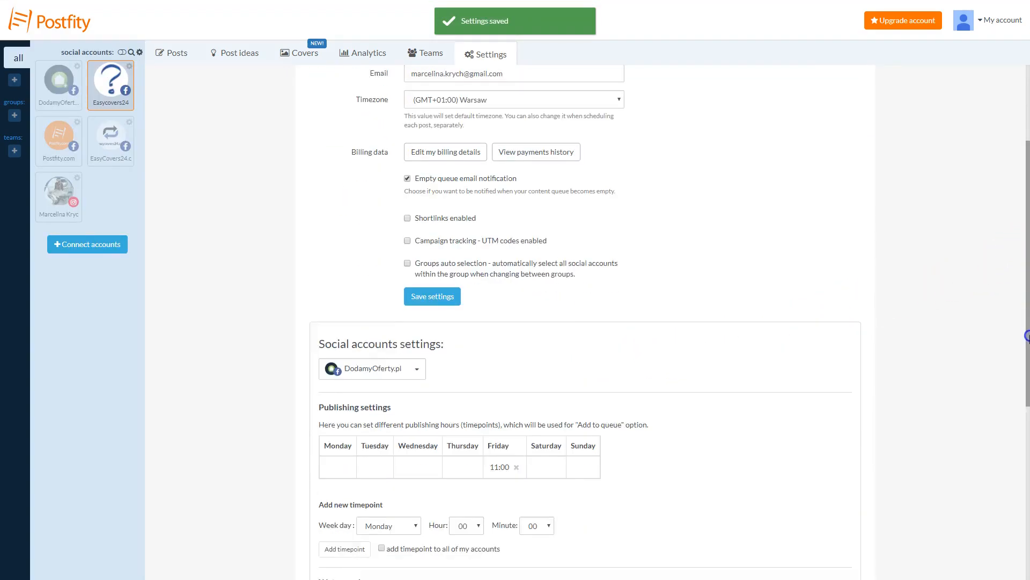
scroll("down", 3)
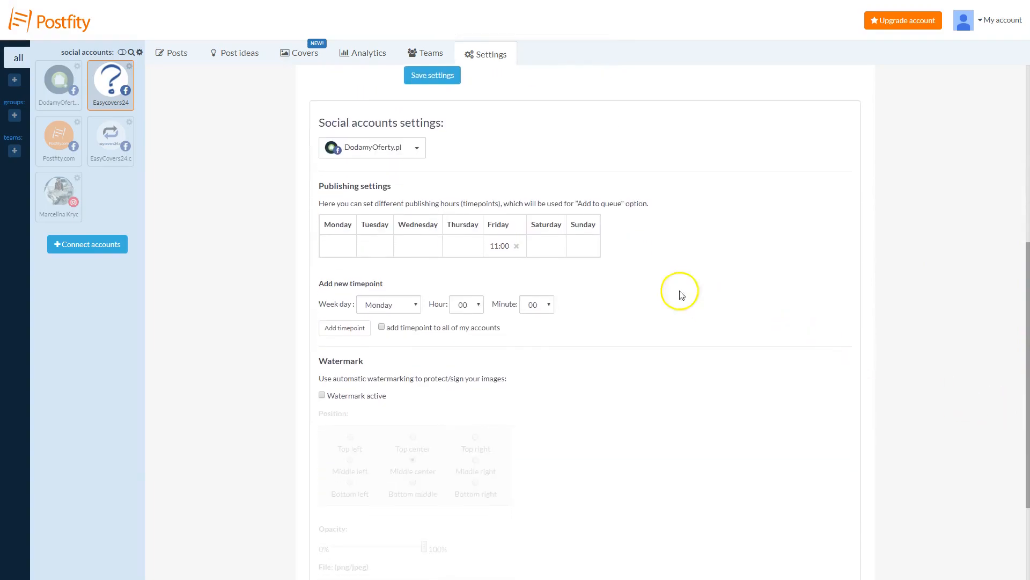
left_click(372, 147)
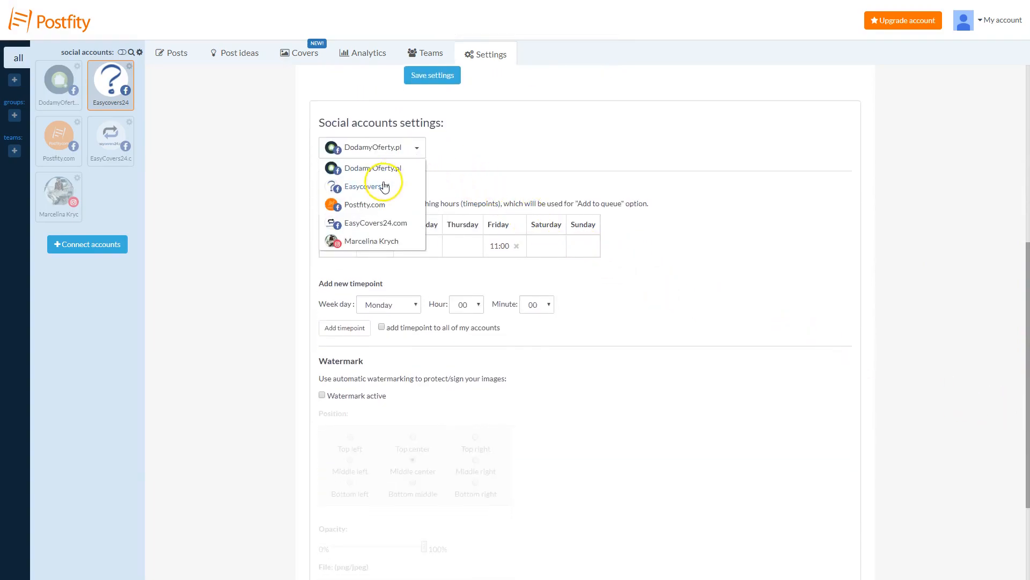
left_click(365, 186)
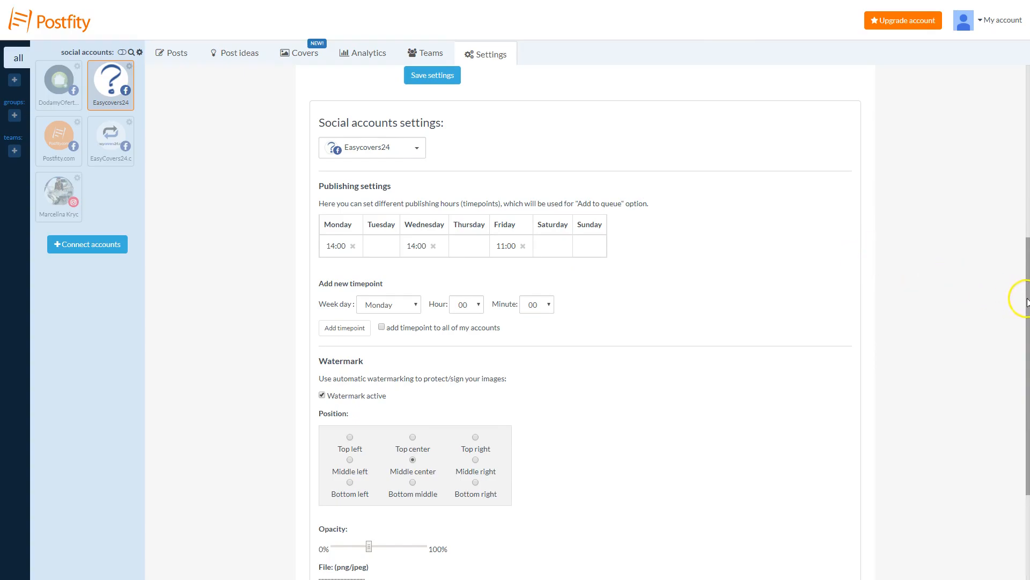
scroll("down", 3)
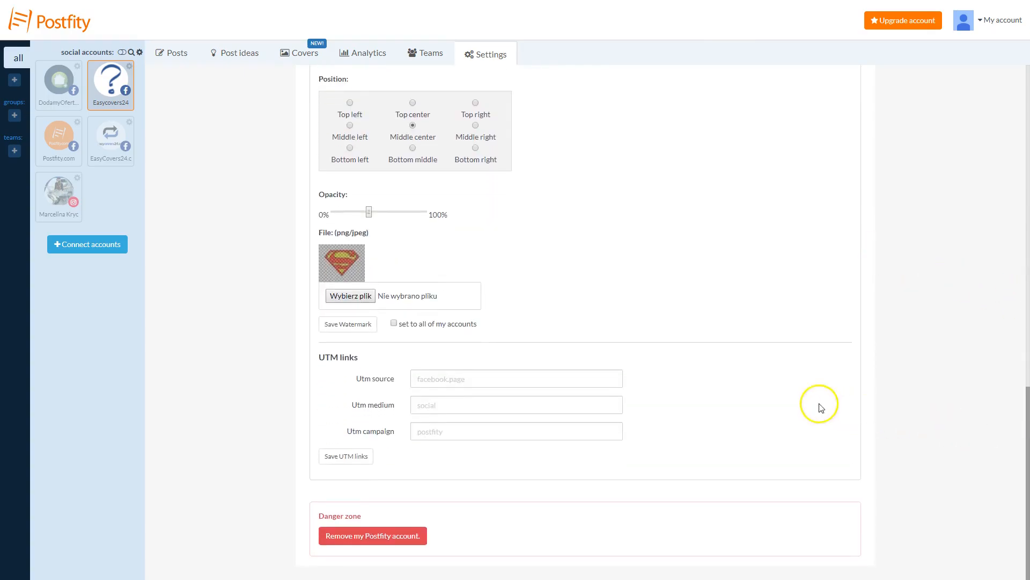
Enter UTM source facebook, medium social, campaign easycovers and save the UTM links
type("facebook")
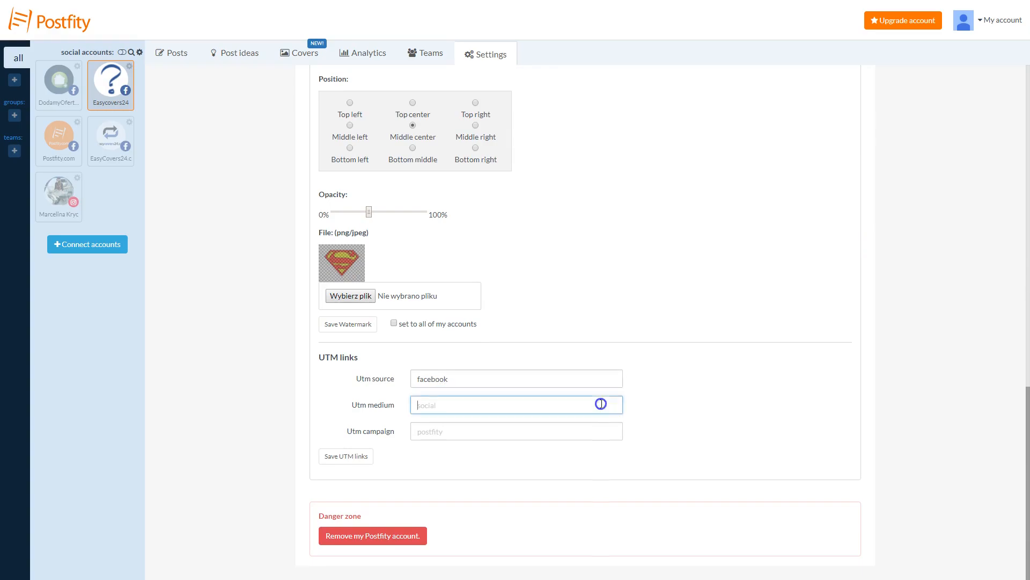
type("social")
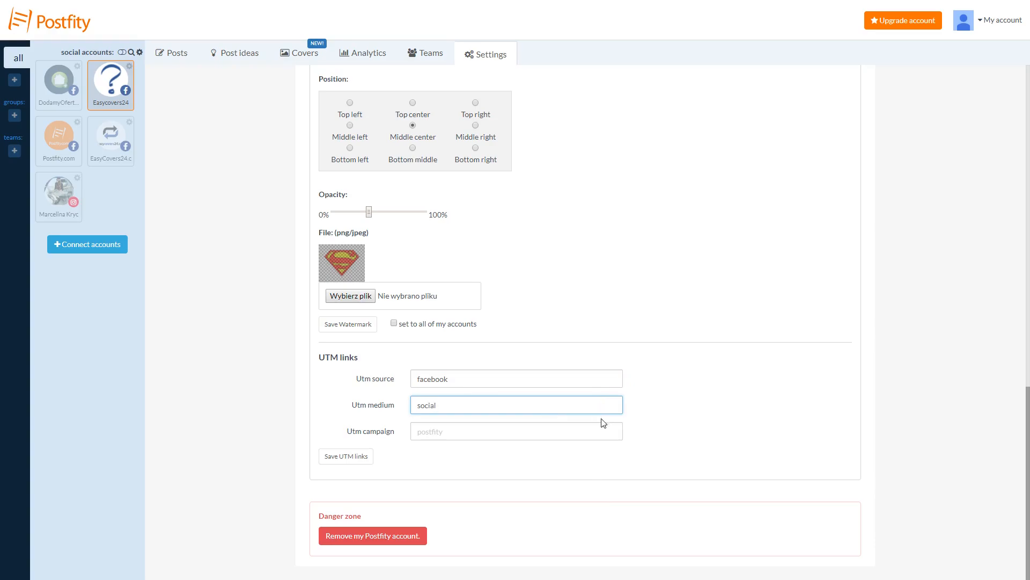
type("easycover")
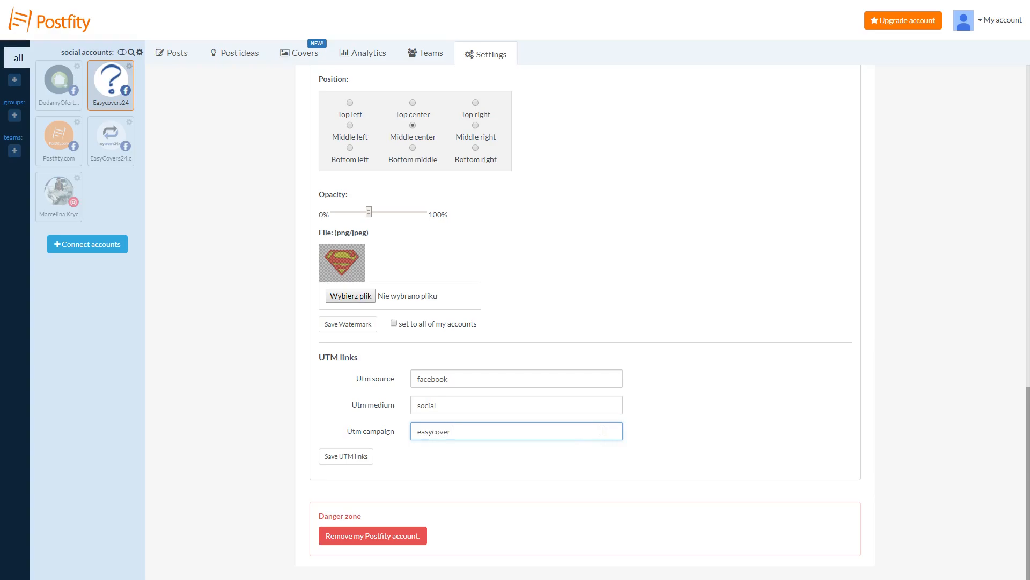
type("s")
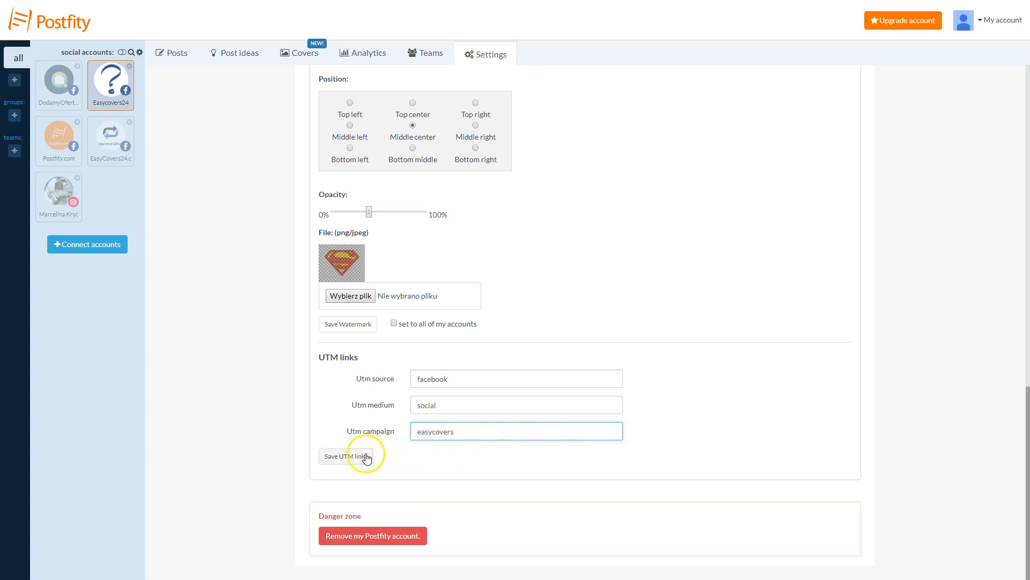
left_click(345, 456)
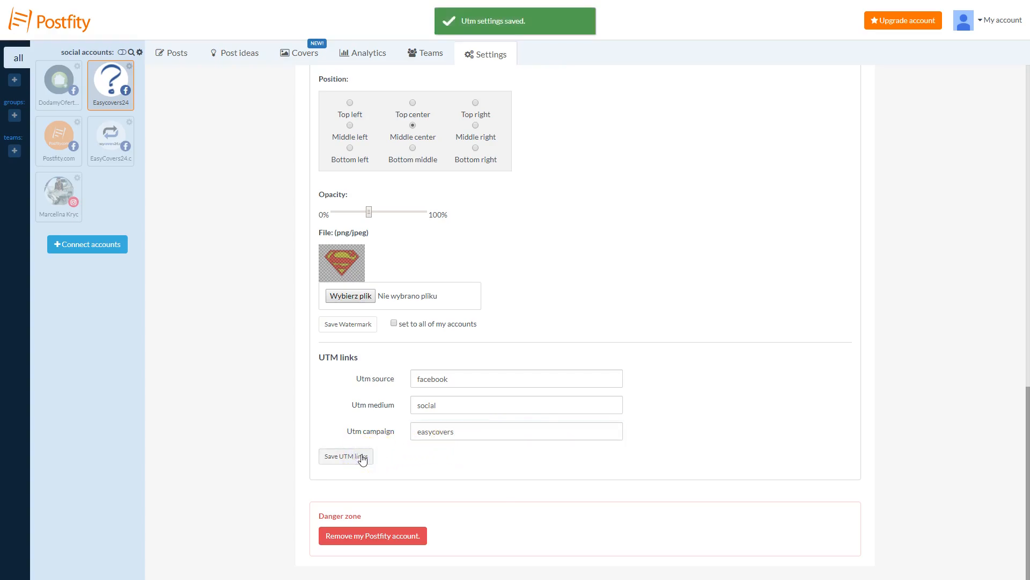
left_click(345, 456)
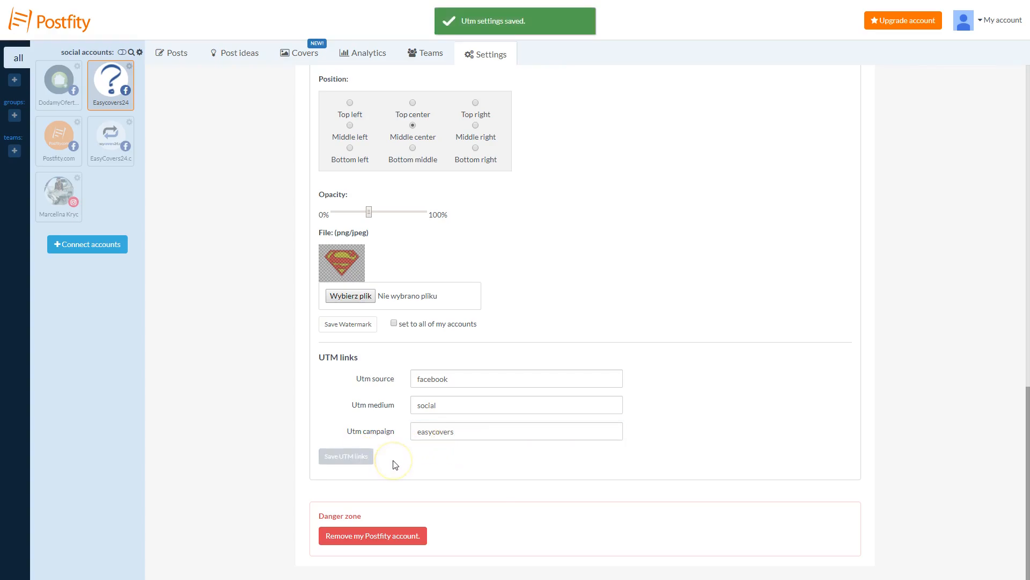